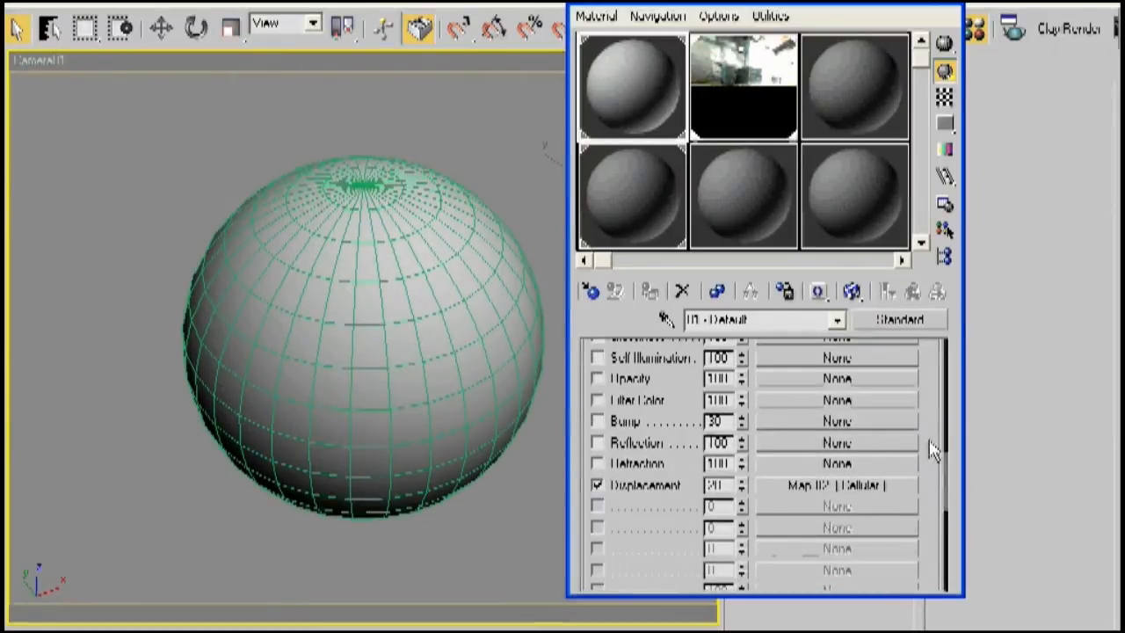
Step: Show the Cellular map assigned to the sphere's displacement slot
click(835, 485)
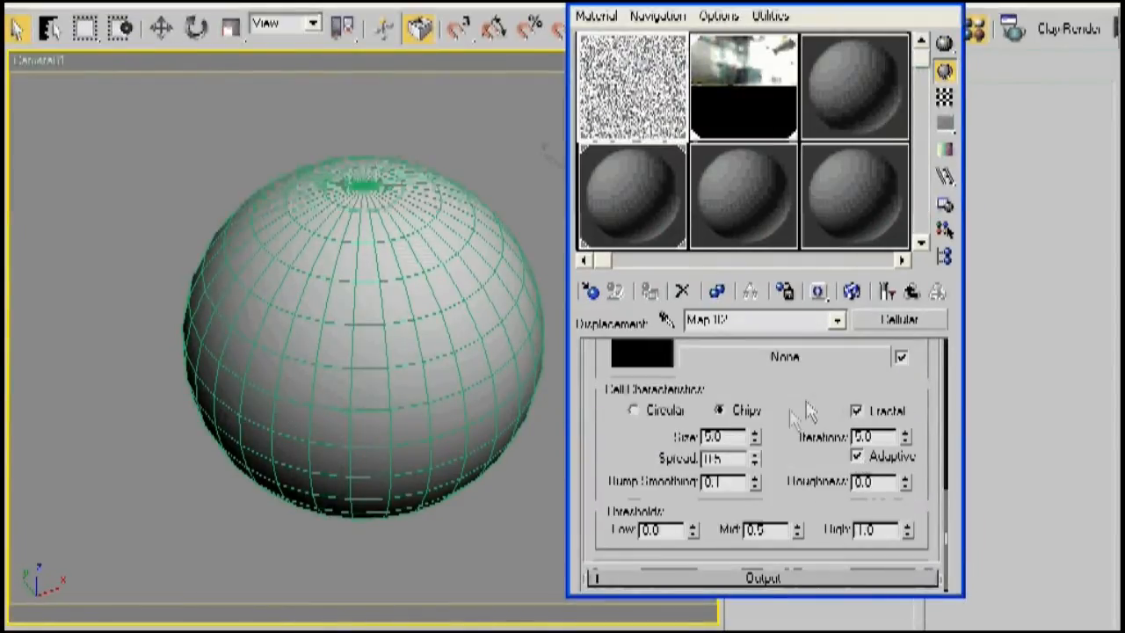
mouse_move(742, 418)
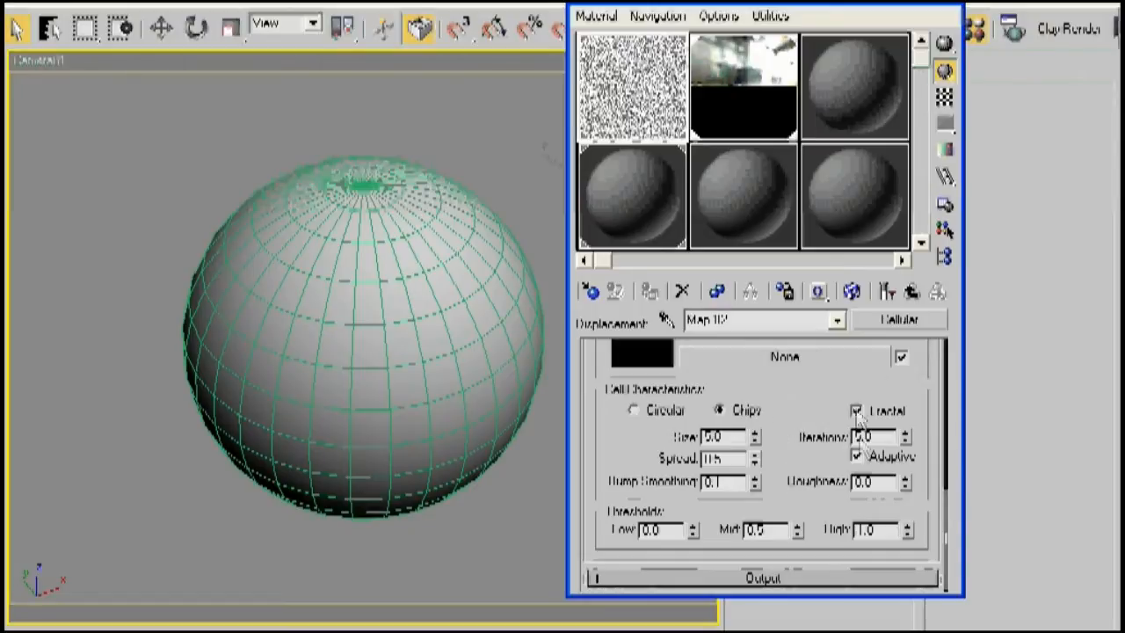
mouse_move(801, 414)
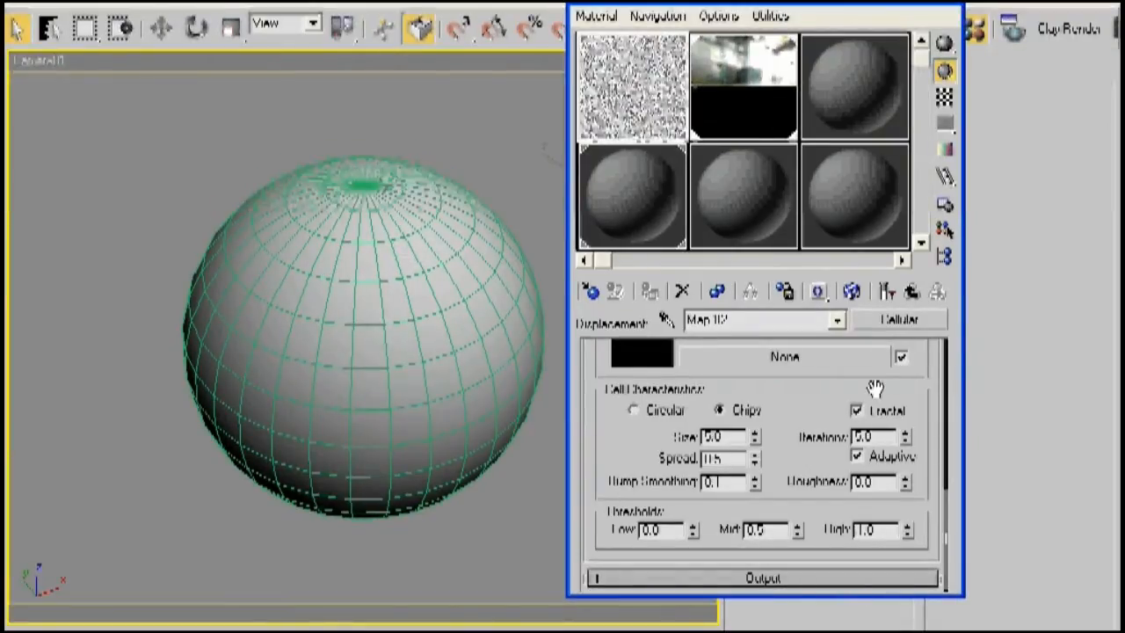
Step: Review the close-up render of the displaced surface, then close the render window
click(794, 39)
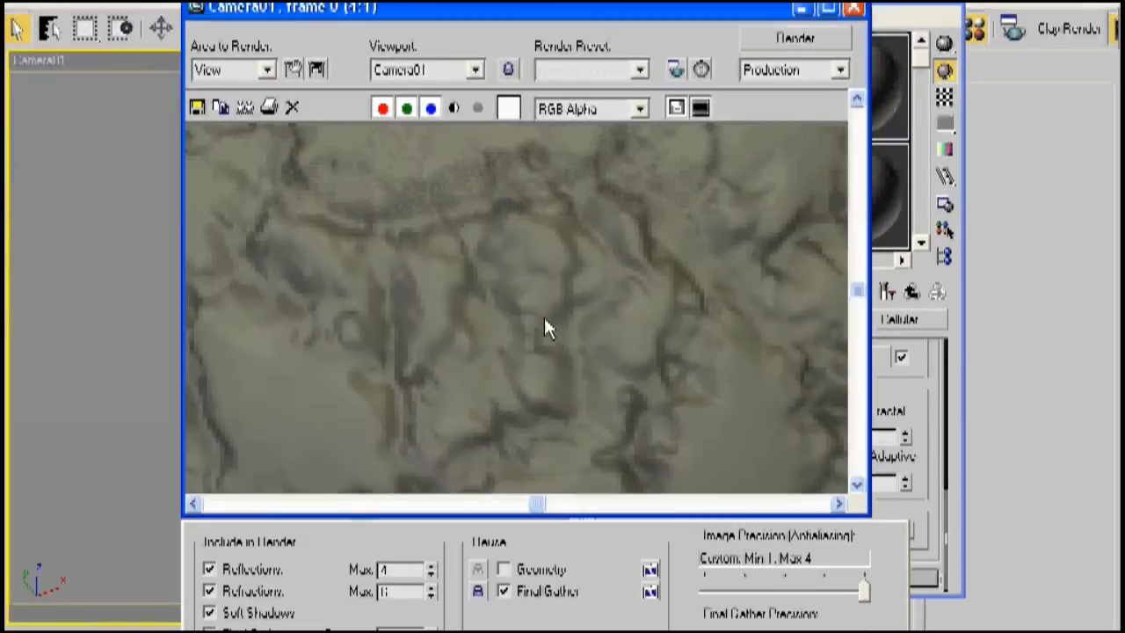
mouse_move(558, 222)
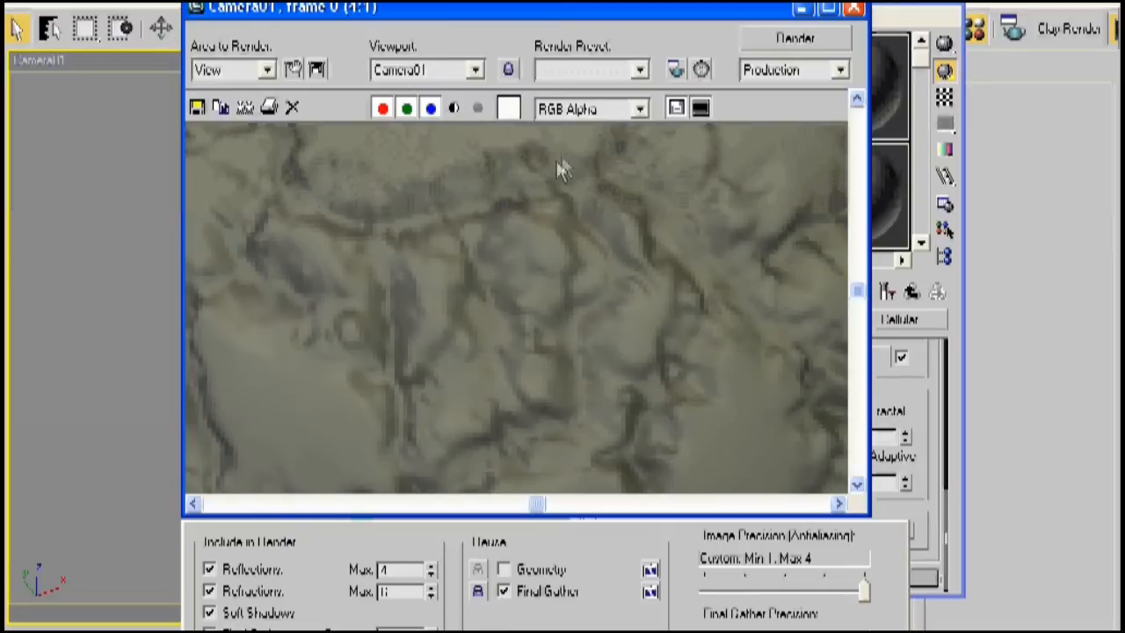
mouse_move(659, 332)
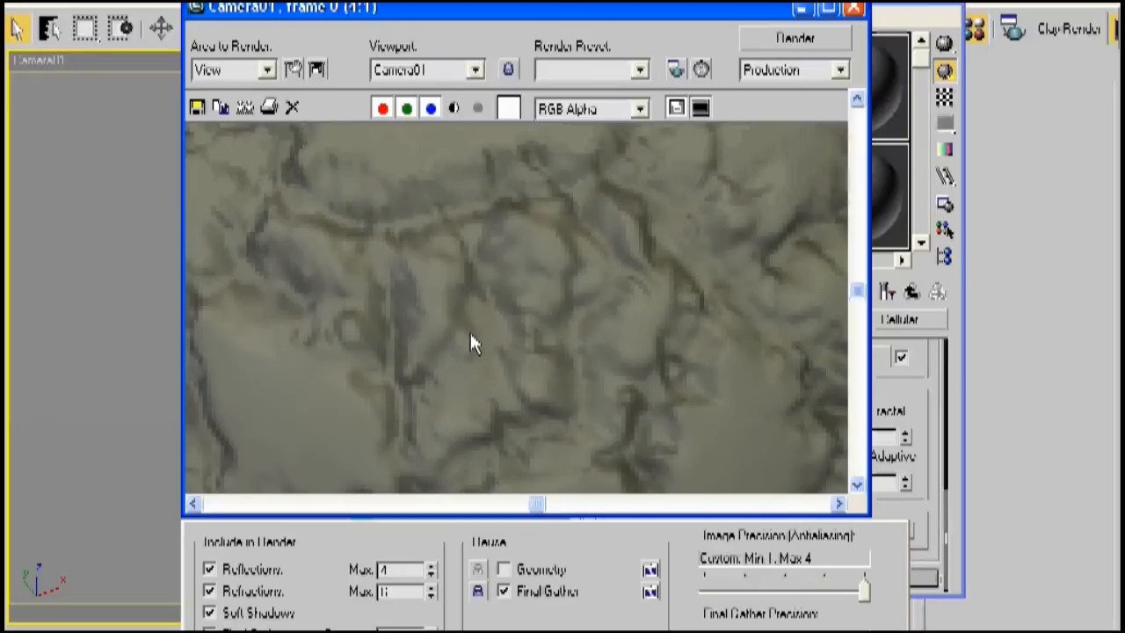
mouse_move(563, 406)
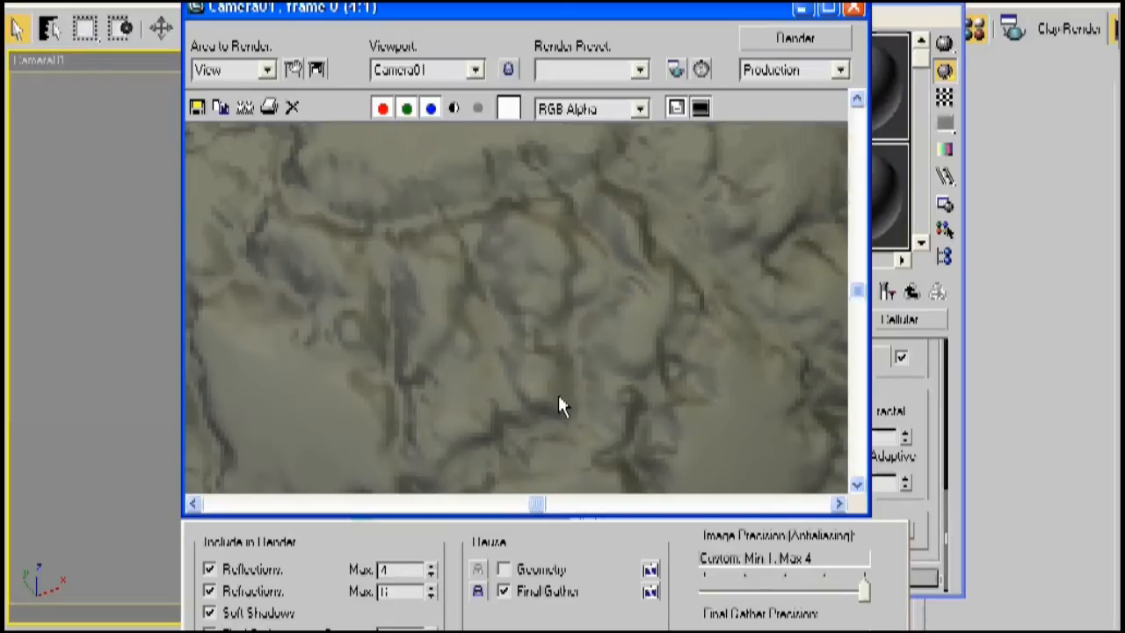
click(794, 39)
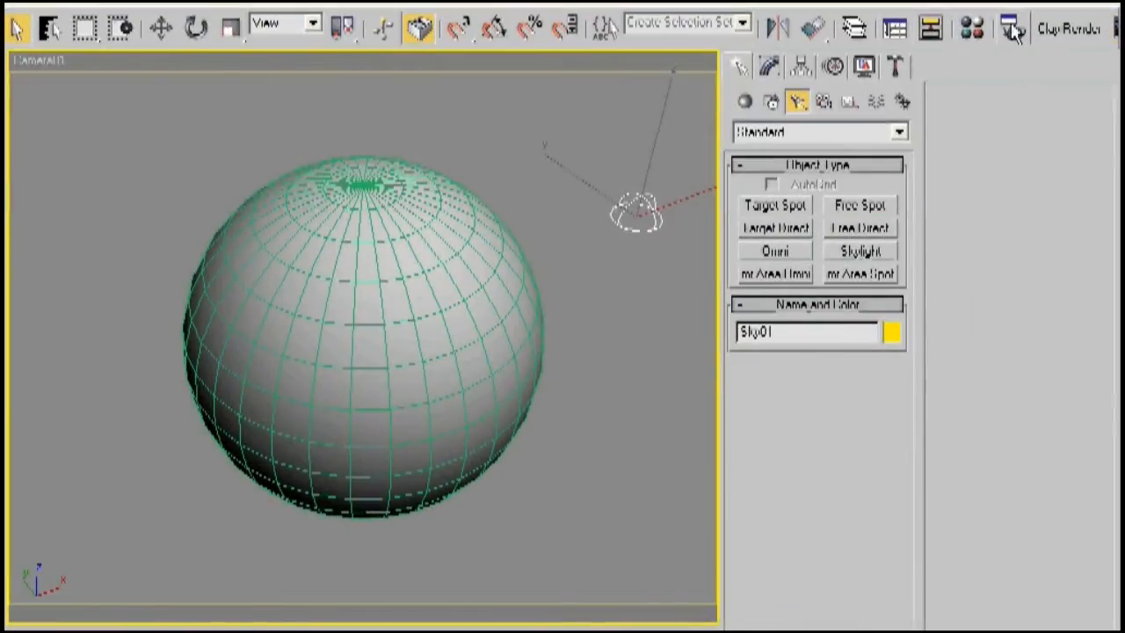
Step: Bring up the mental ray Shadows & Displacement settings and toggle the global displacement View option
click(1010, 25)
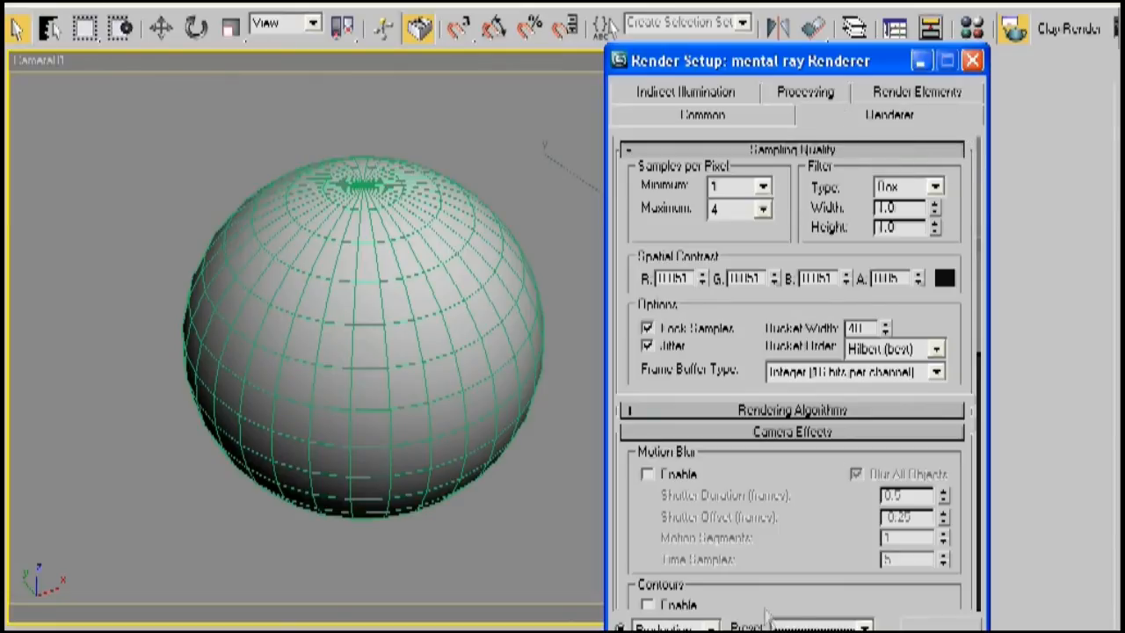
scroll(down, 3)
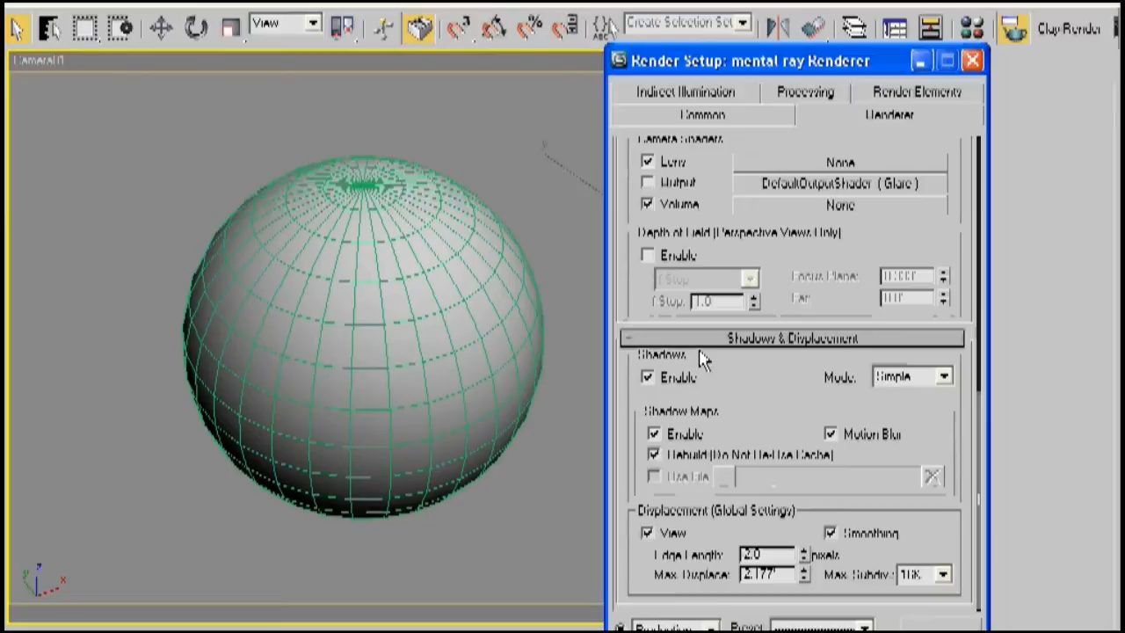
mouse_move(942, 580)
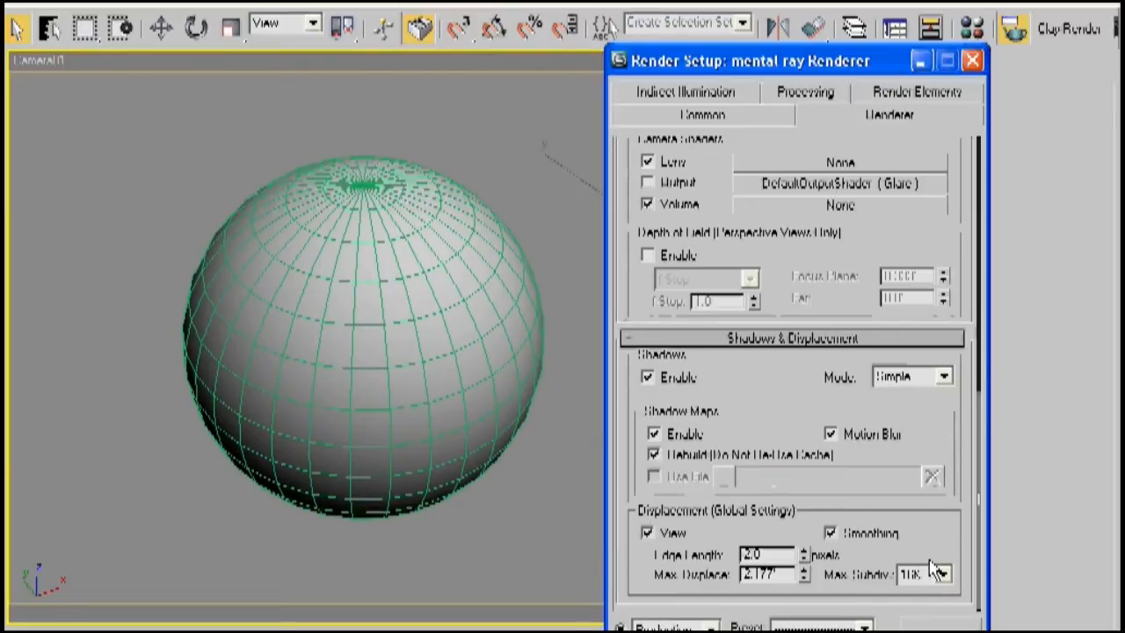
mouse_move(668, 571)
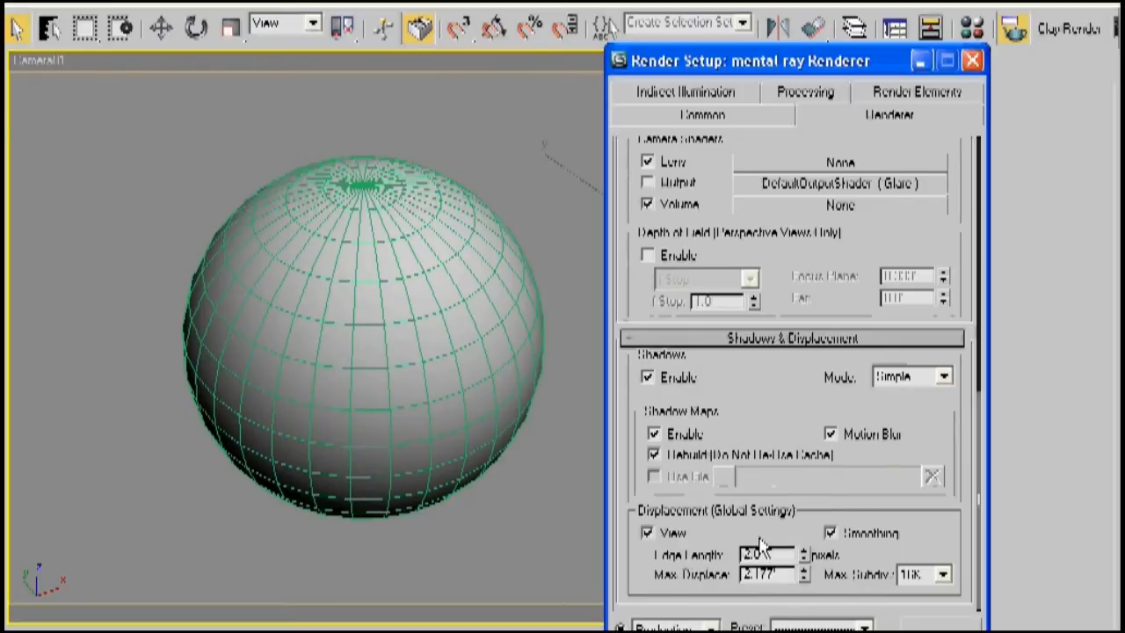
mouse_move(624, 559)
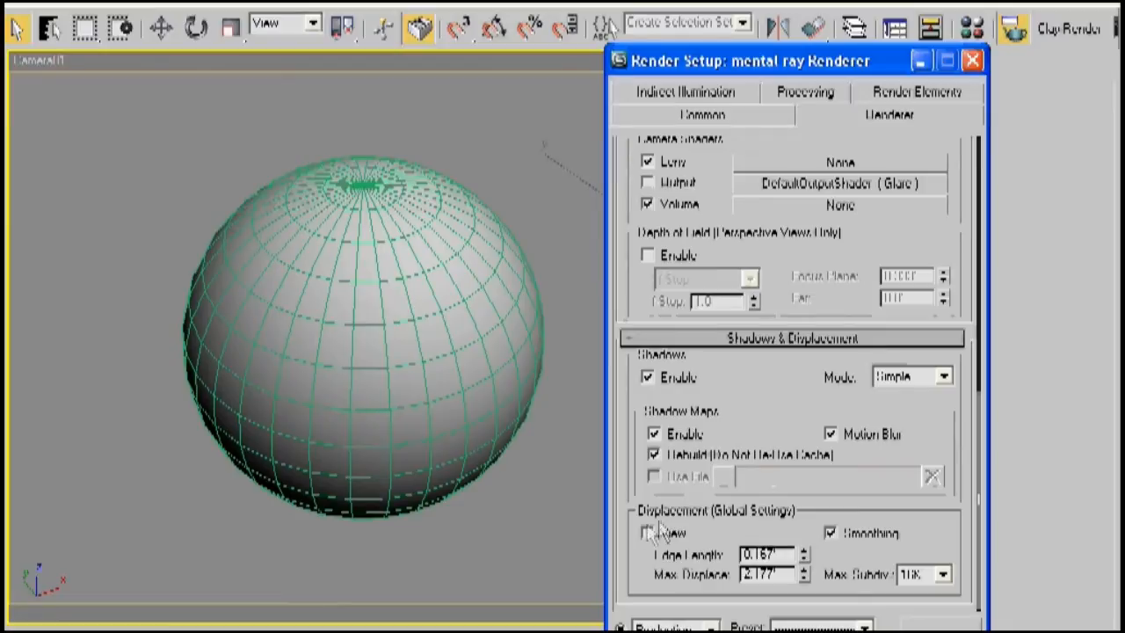
click(647, 534)
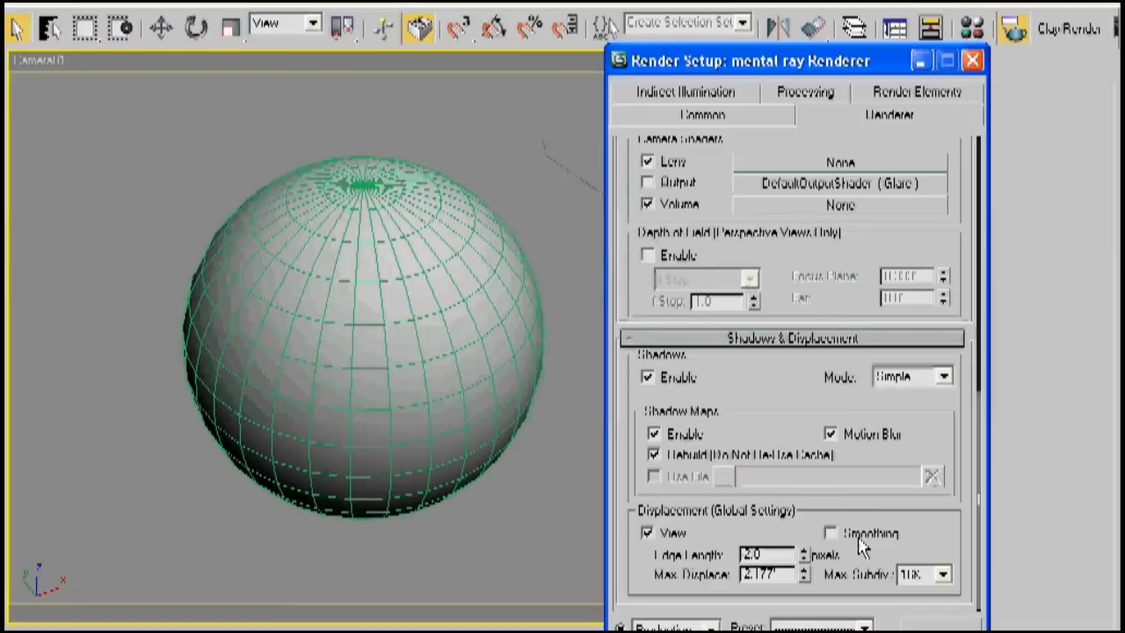
Step: Re-enable displacement Smoothing and select the 2.0 pixel edge length value for editing
click(812, 533)
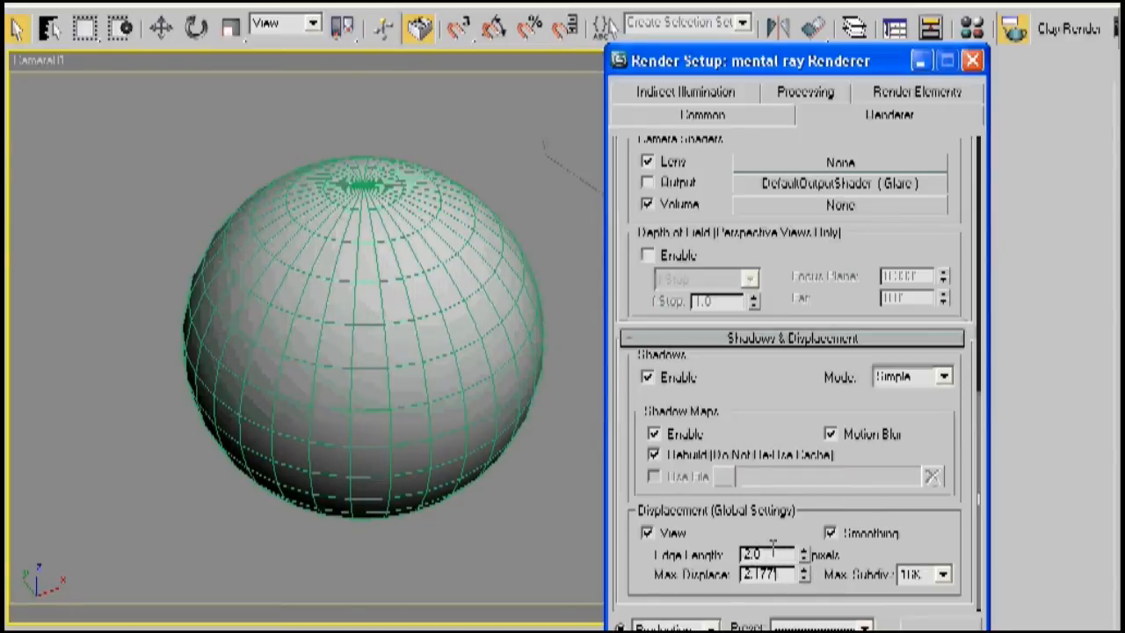
triple_click(764, 573)
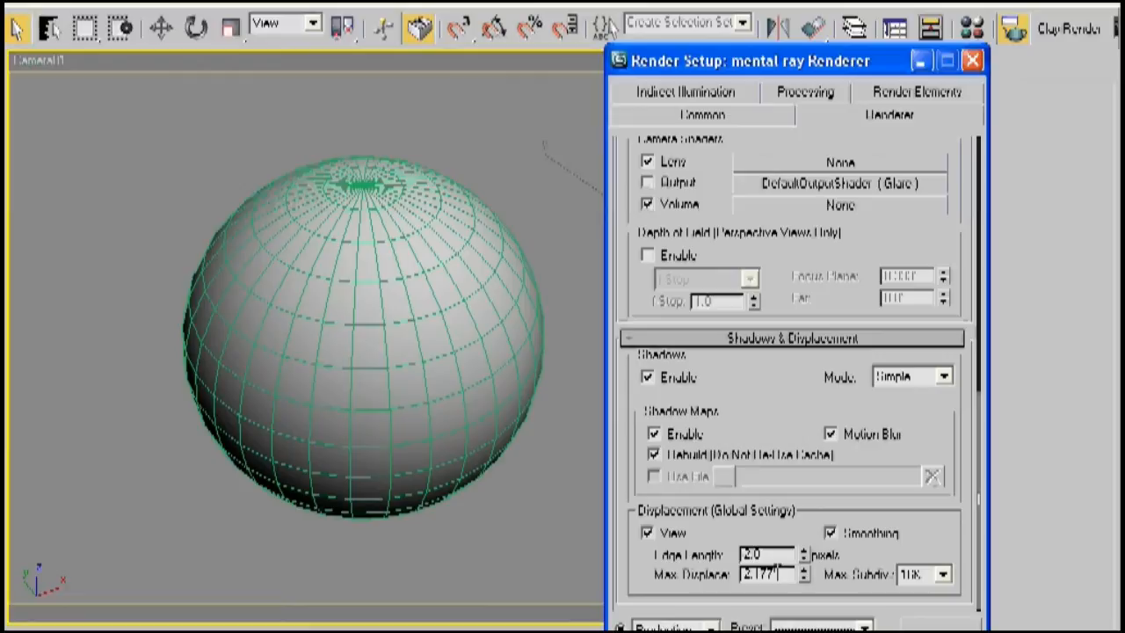
mouse_move(478, 422)
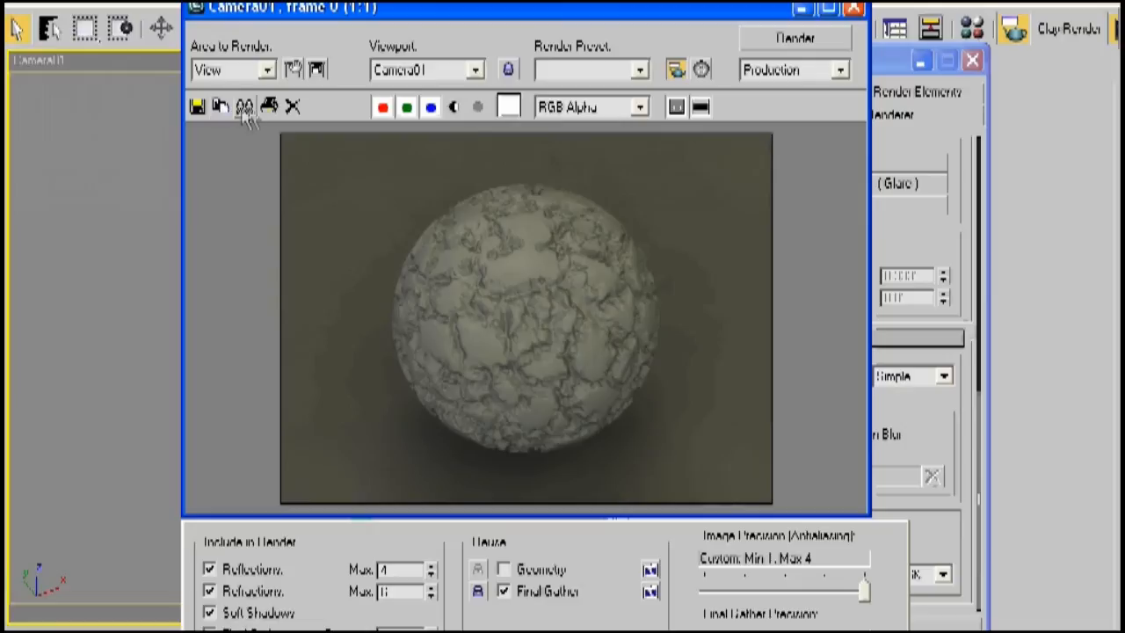
Step: Clone the rendered frame window to keep the first sphere render for comparison
click(245, 107)
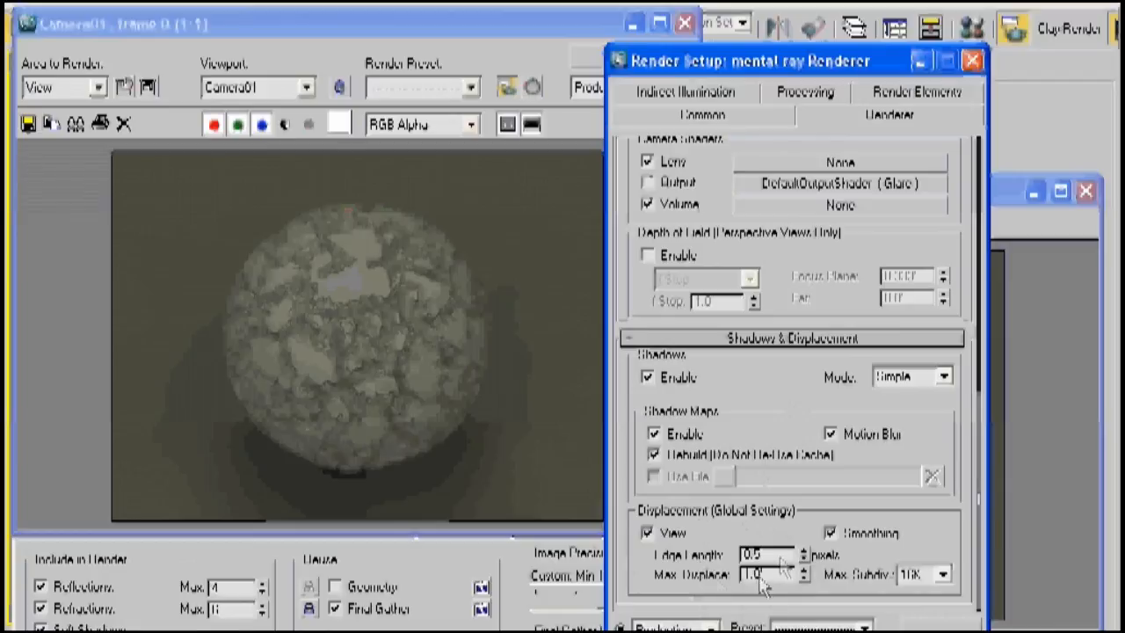
mouse_move(1066, 359)
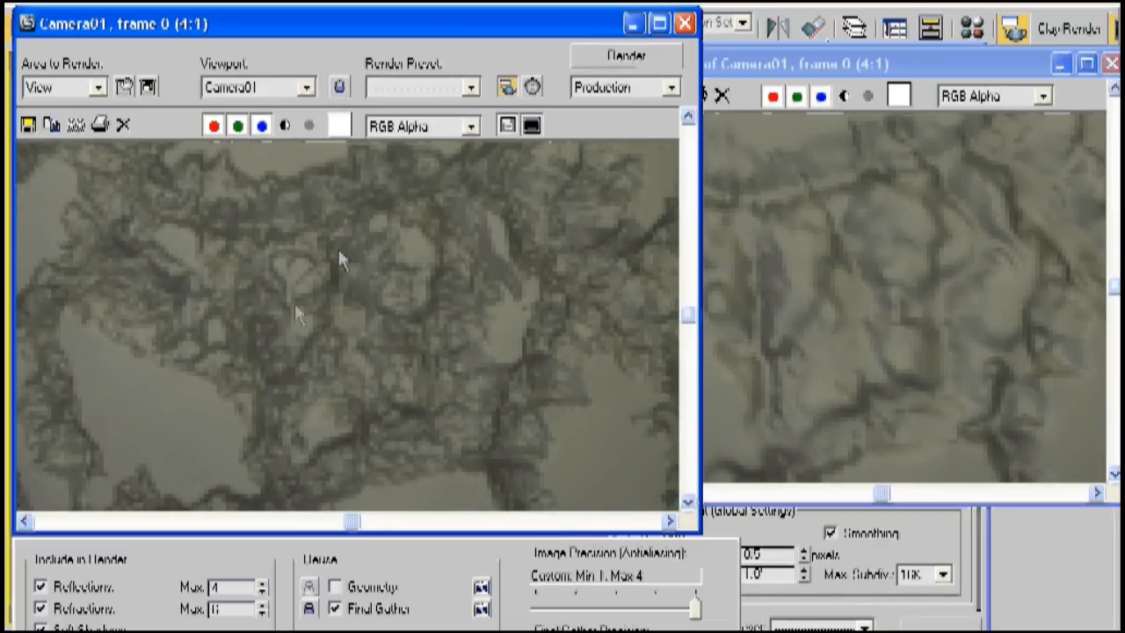
mouse_move(723, 363)
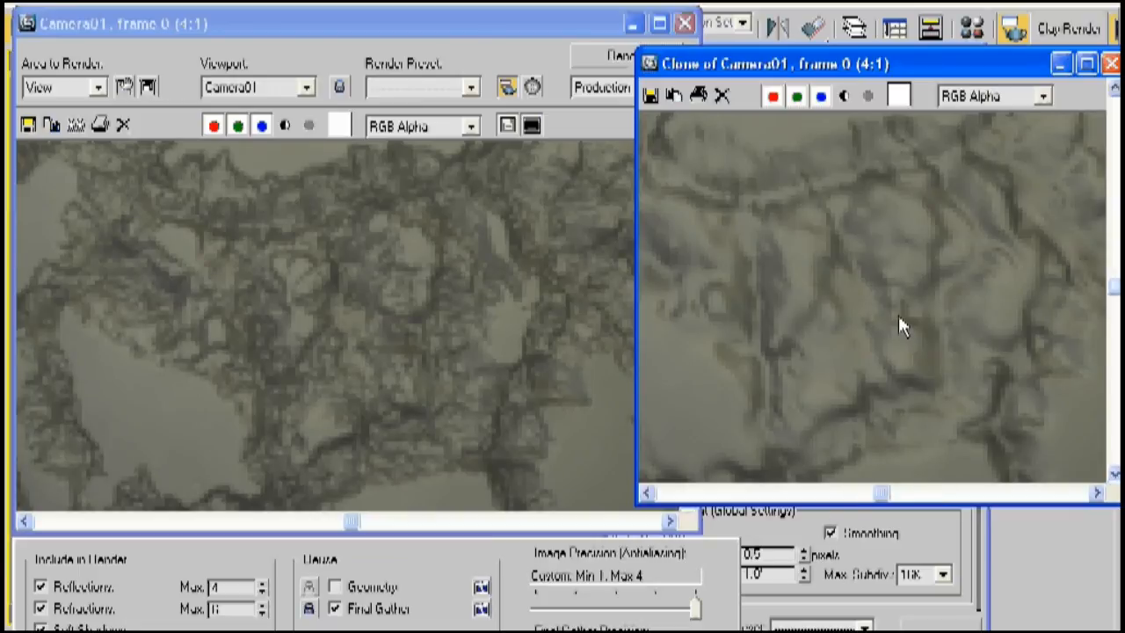
mouse_move(327, 290)
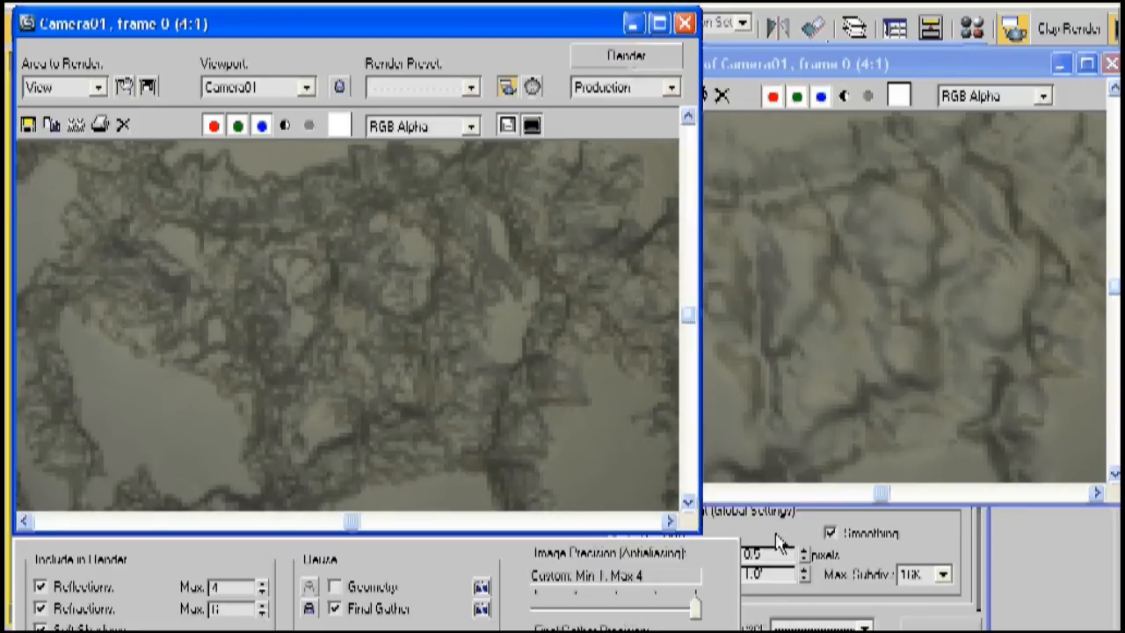
mouse_move(582, 379)
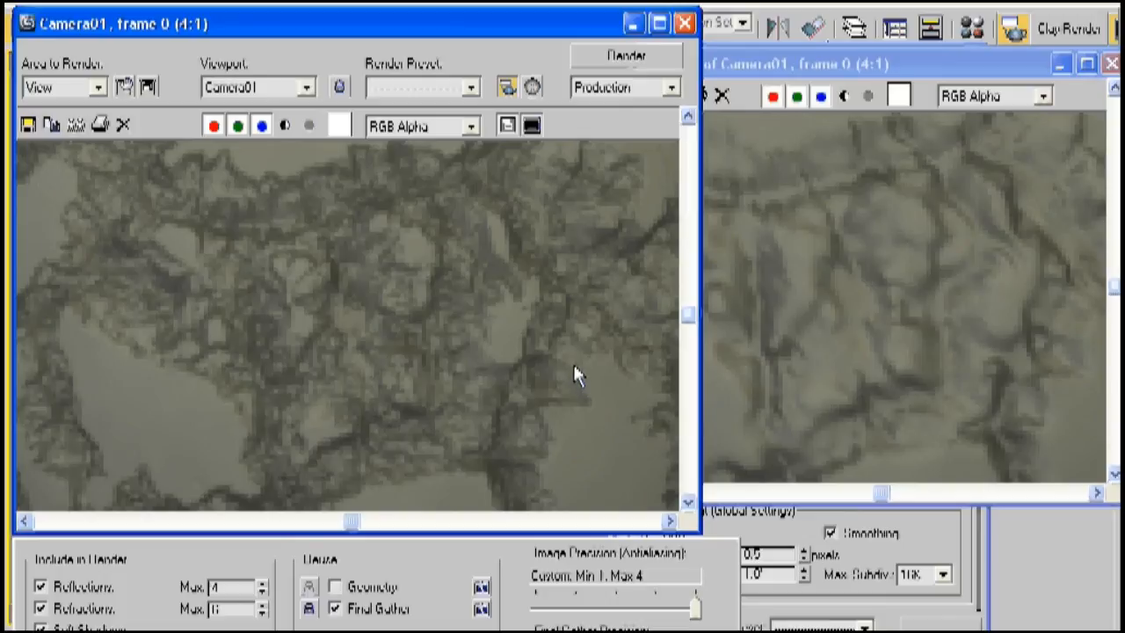
mouse_move(211, 256)
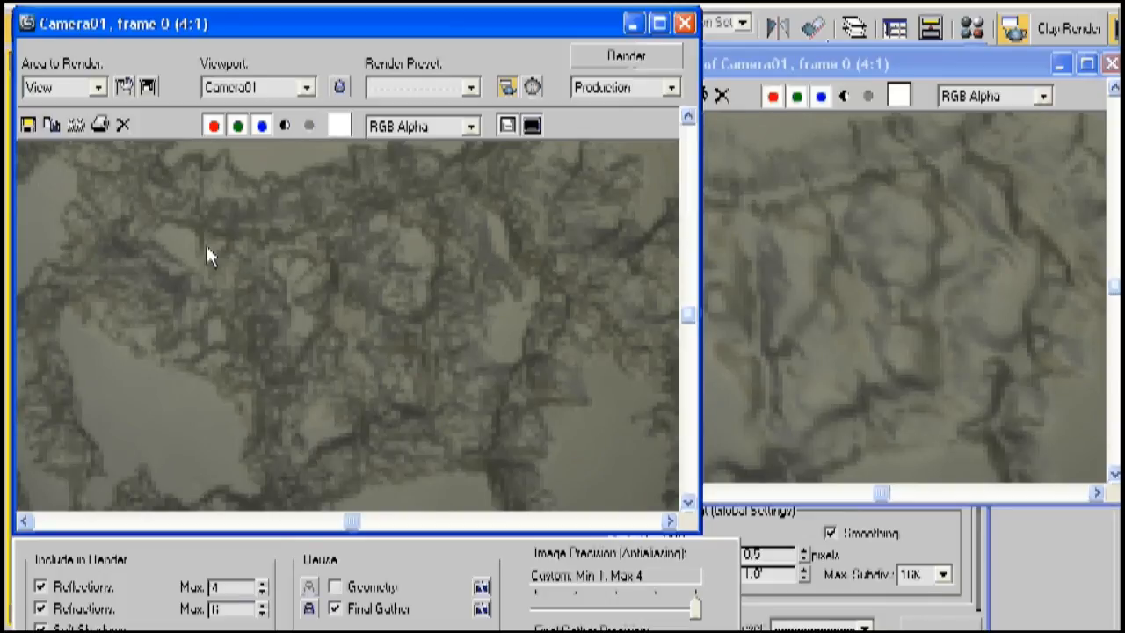